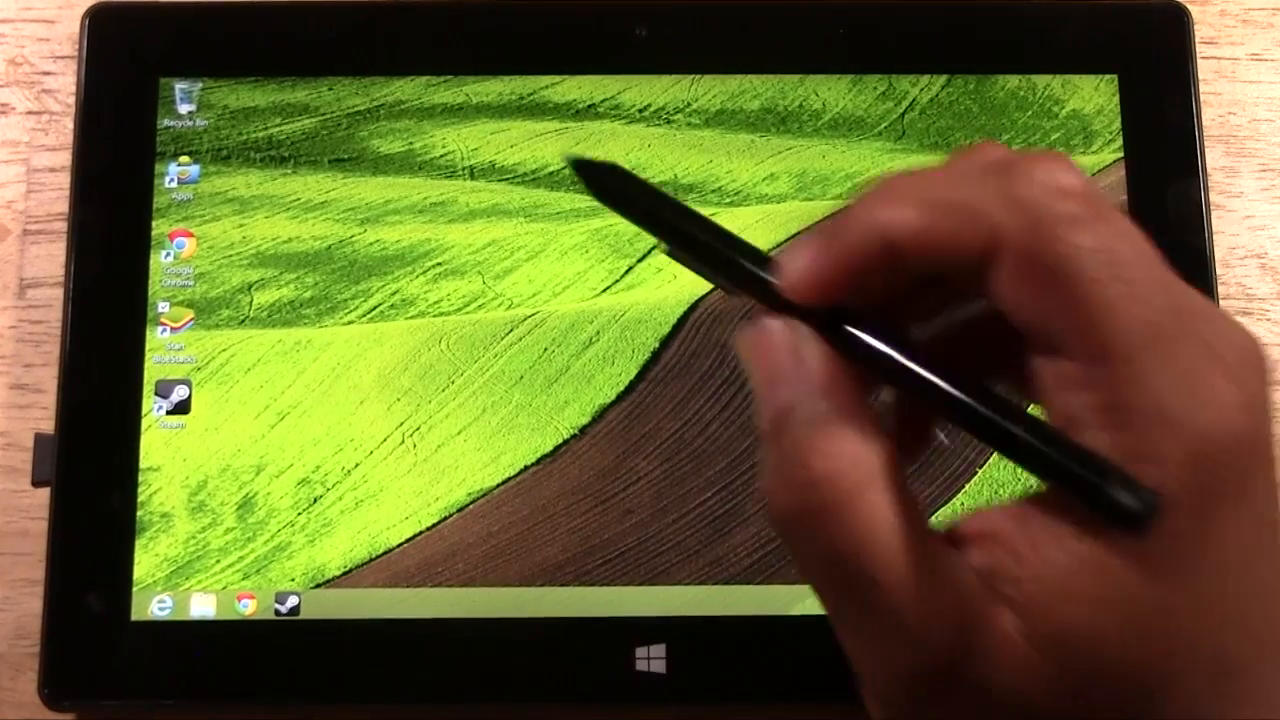
# - Launch Internet Explorer showing the AirParrot product page
pyautogui.click(160, 604)
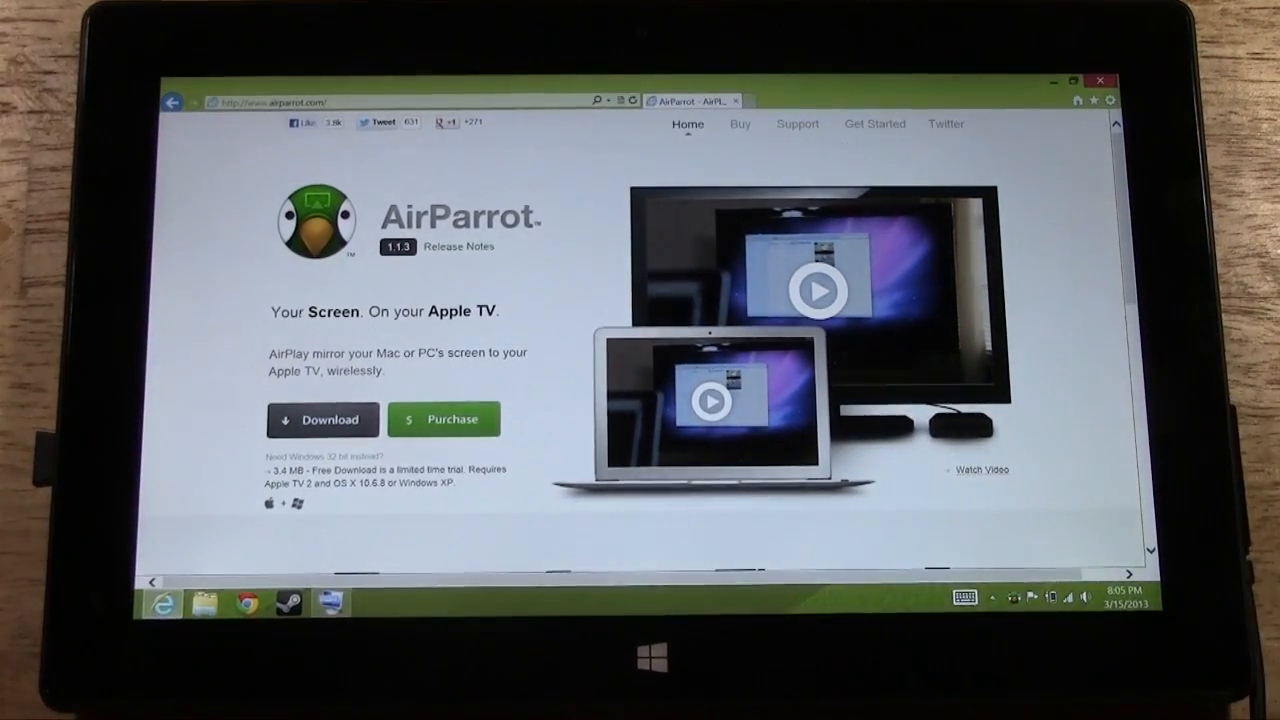
# - Download and run the AirParrot installer, accept the EULA and finish the setup wizard
pyautogui.click(322, 420)
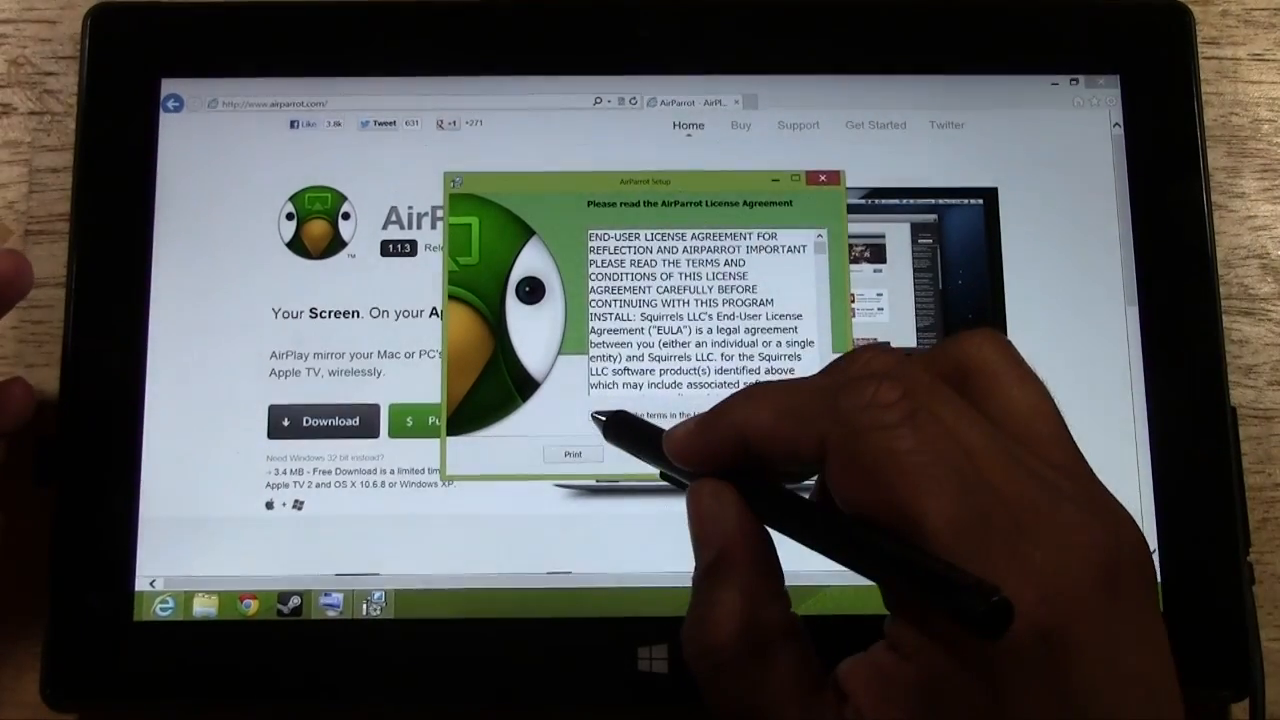
pyautogui.click(592, 416)
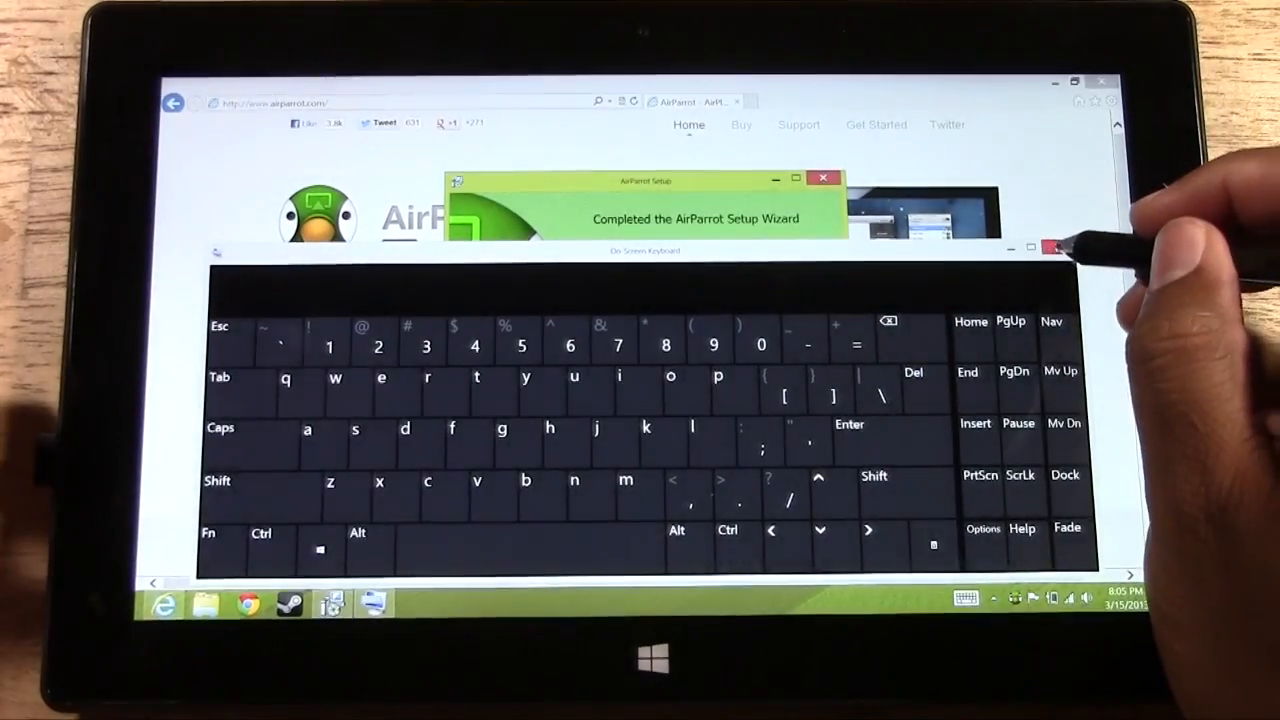
pyautogui.click(1052, 248)
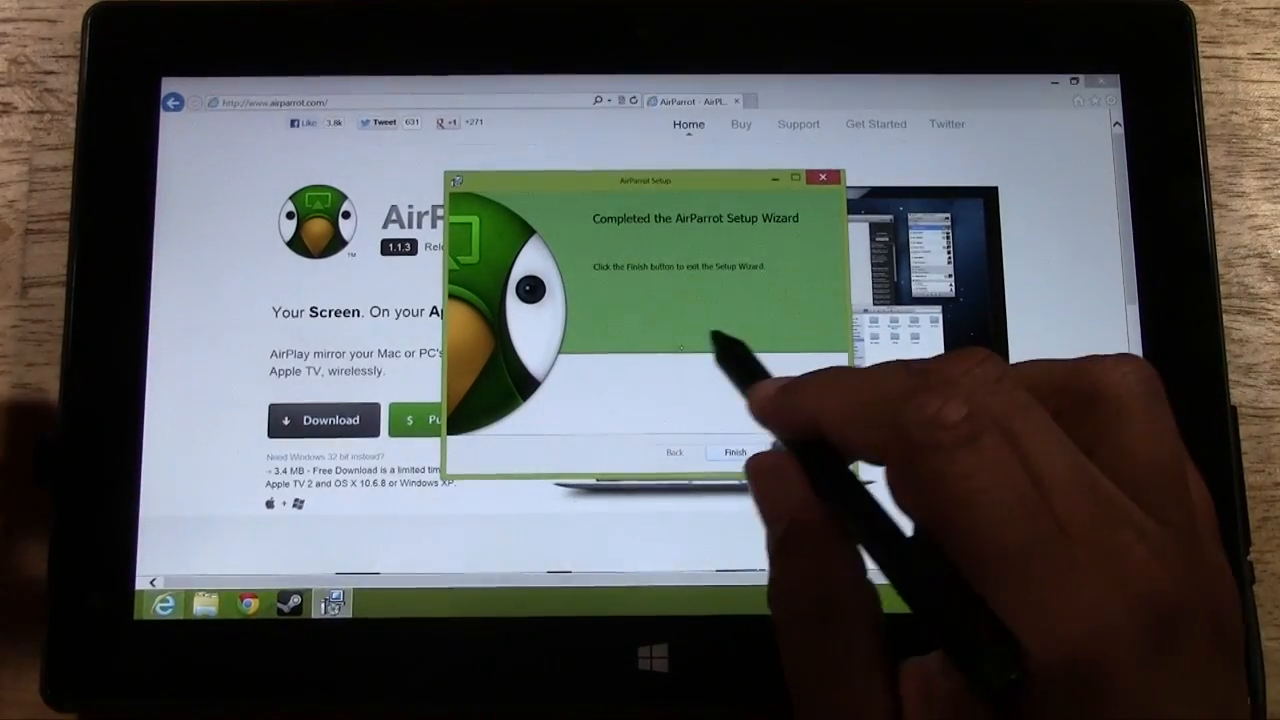
pyautogui.click(732, 452)
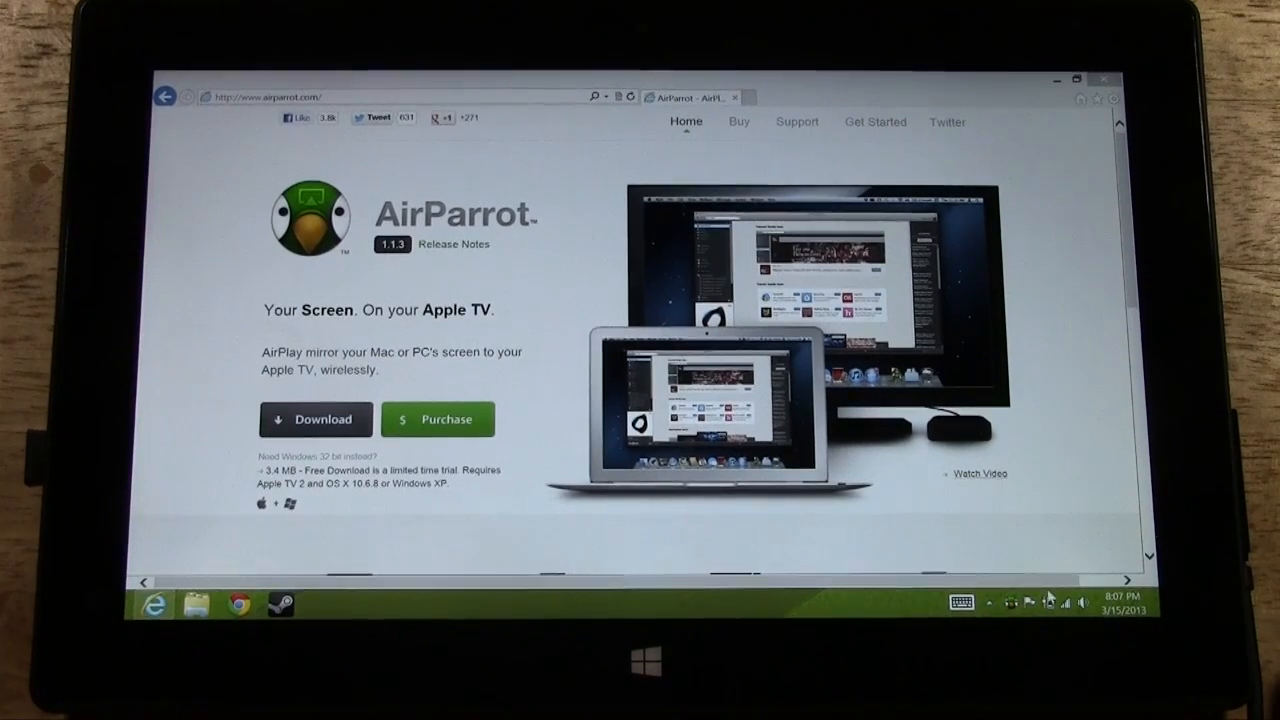
pyautogui.moveTo(1012, 608)
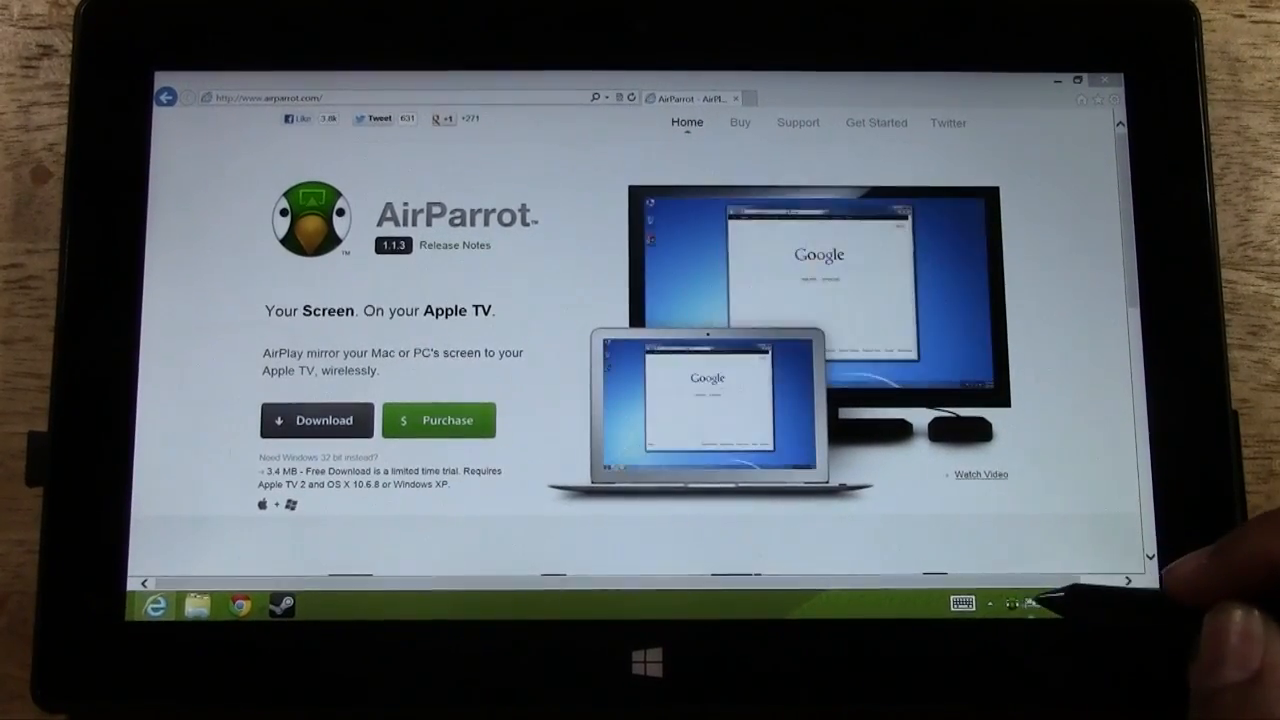
# - Join a different Wi-Fi network from the Settings charm's Networks list and connect
pyautogui.click(1082, 604)
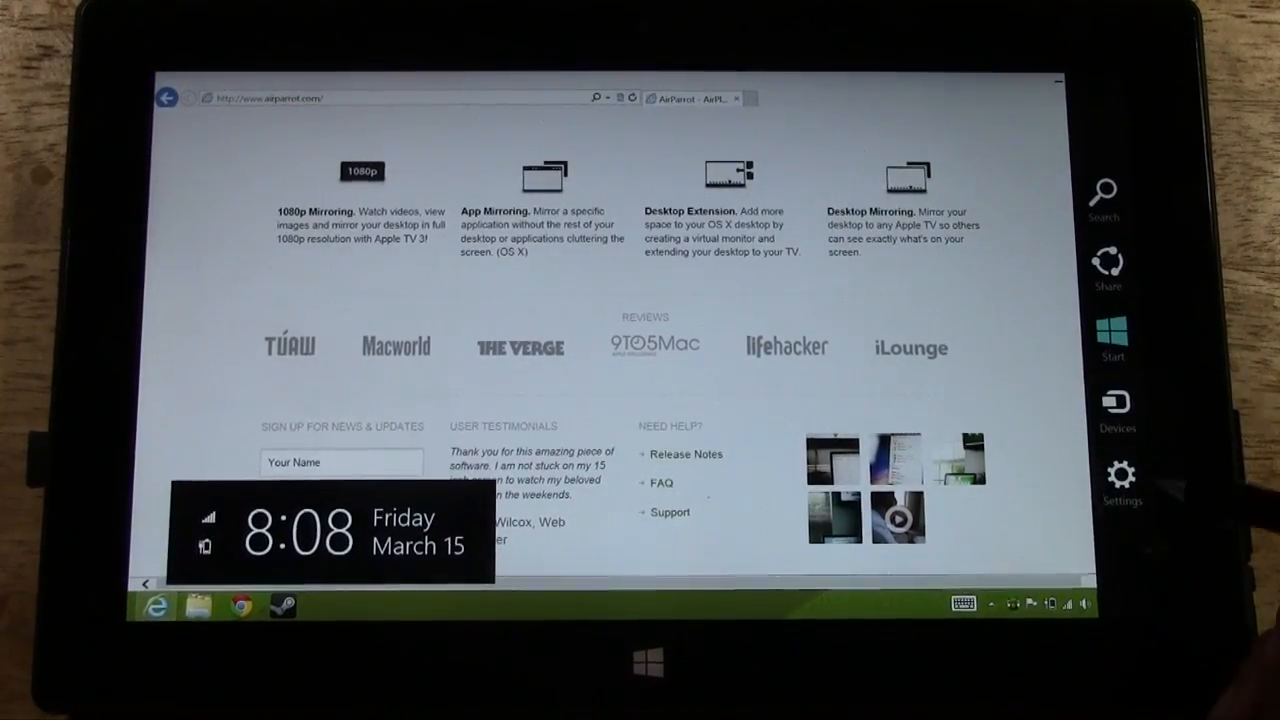
pyautogui.click(1120, 472)
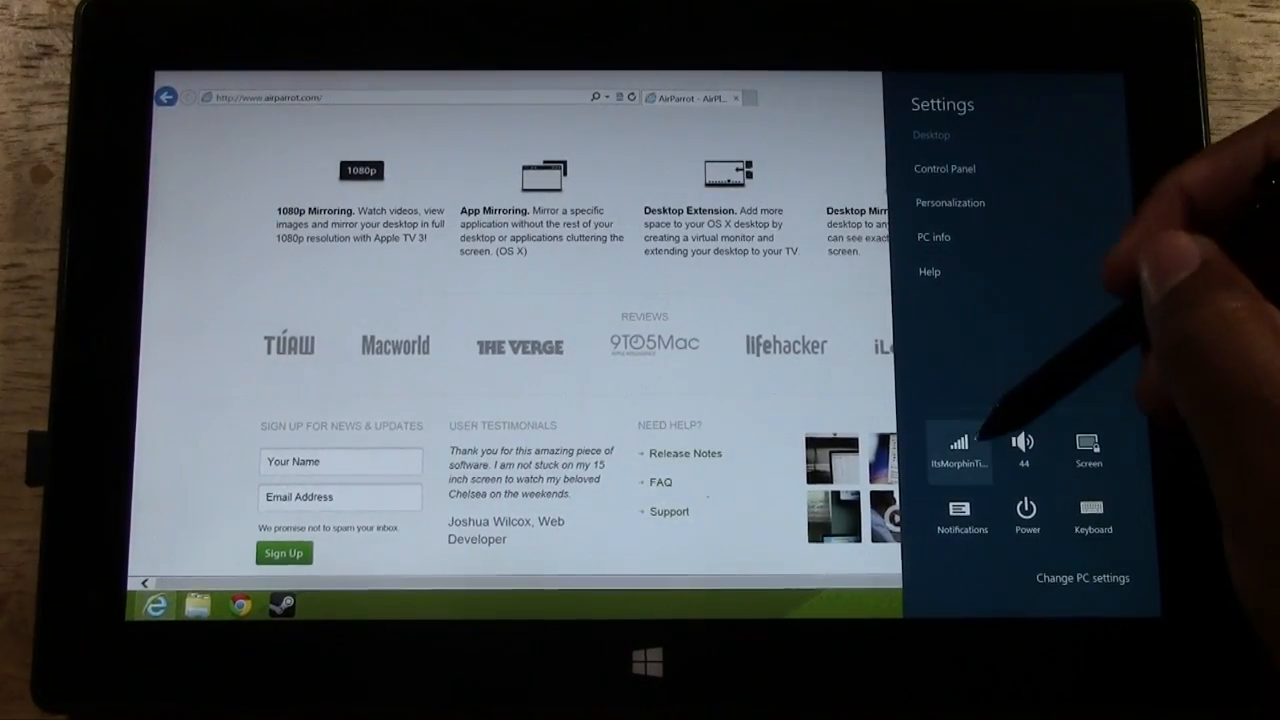
pyautogui.click(960, 440)
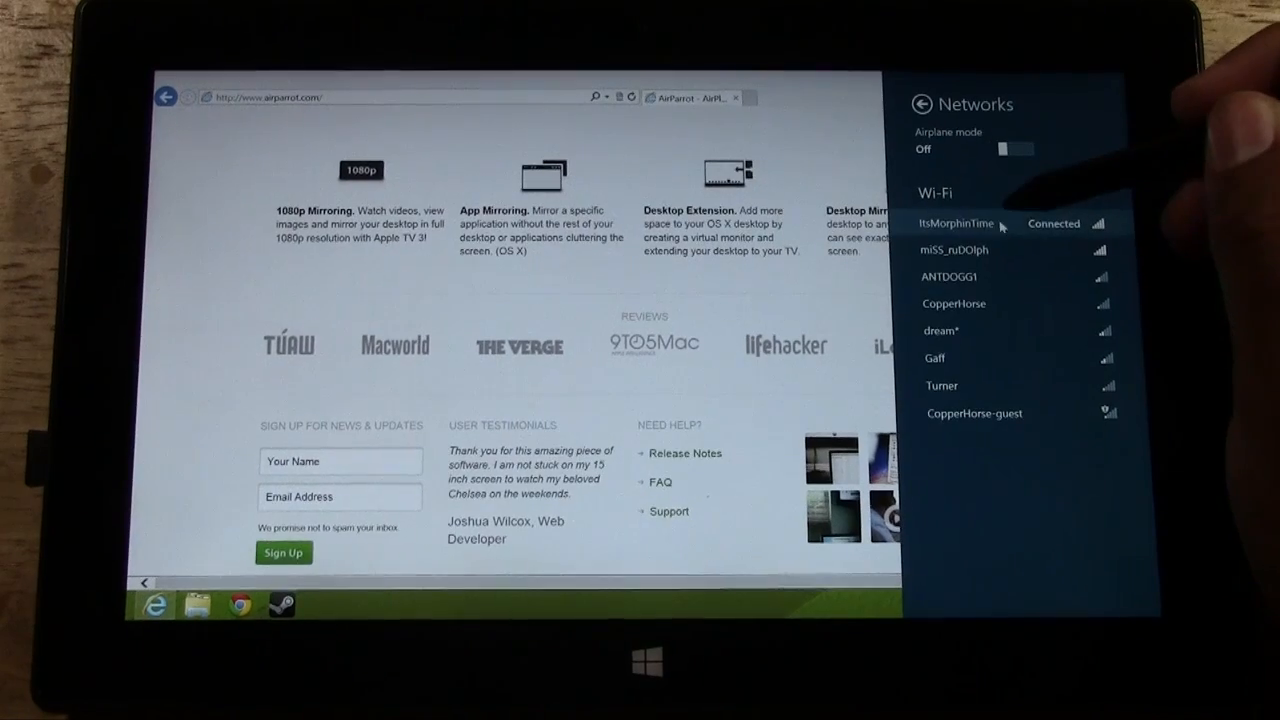
pyautogui.click(956, 250)
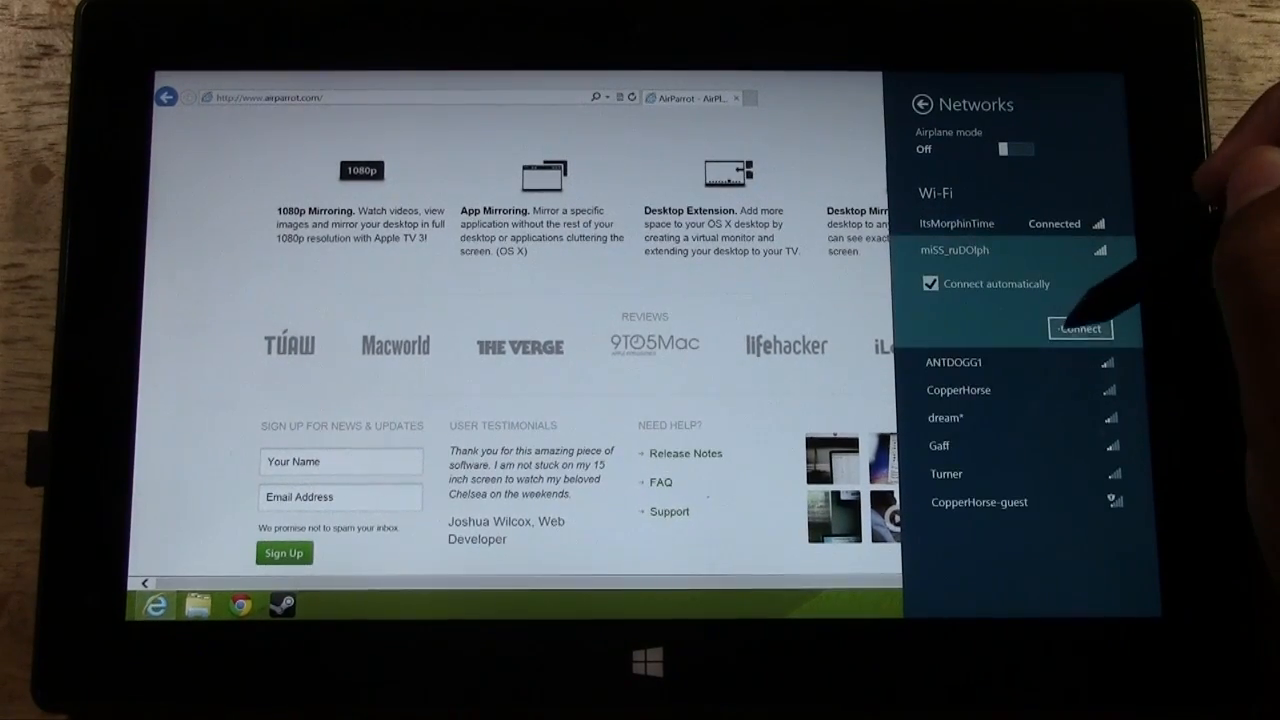
pyautogui.click(1080, 328)
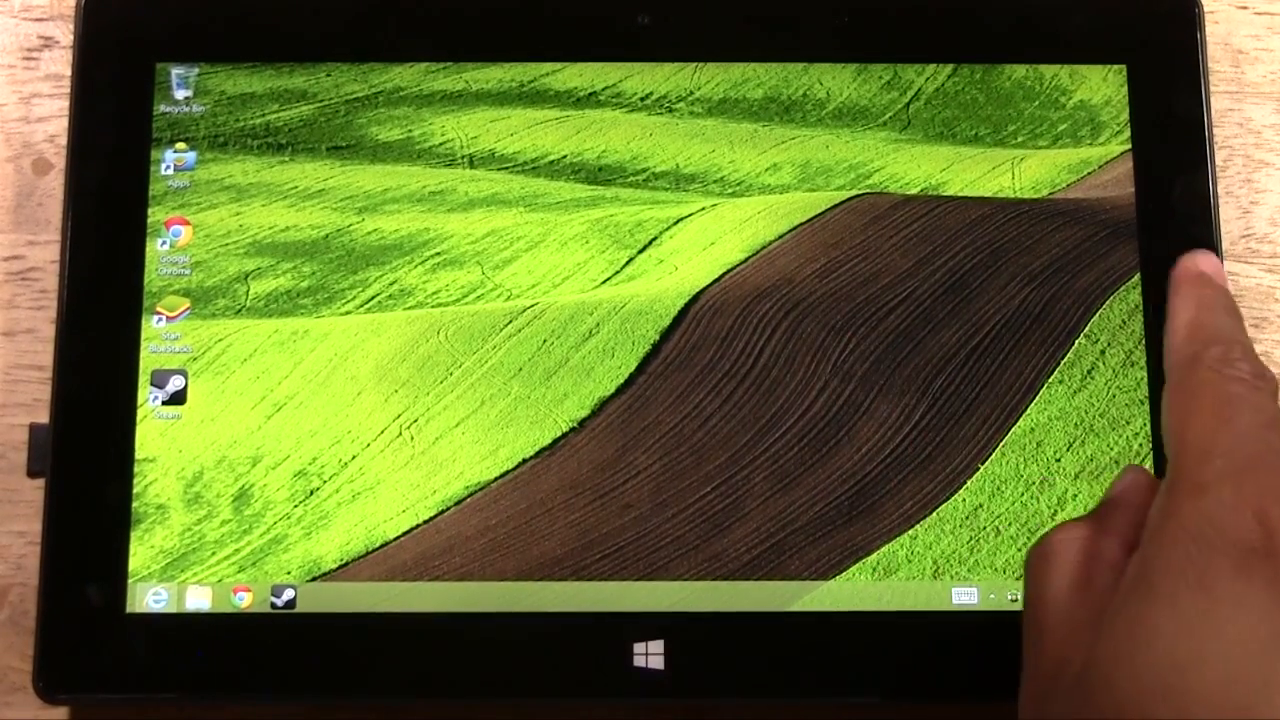
# - Swipe in from the right edge to reveal the charms bar
pyautogui.moveTo(1270, 300); pyautogui.dragTo(1150, 300)
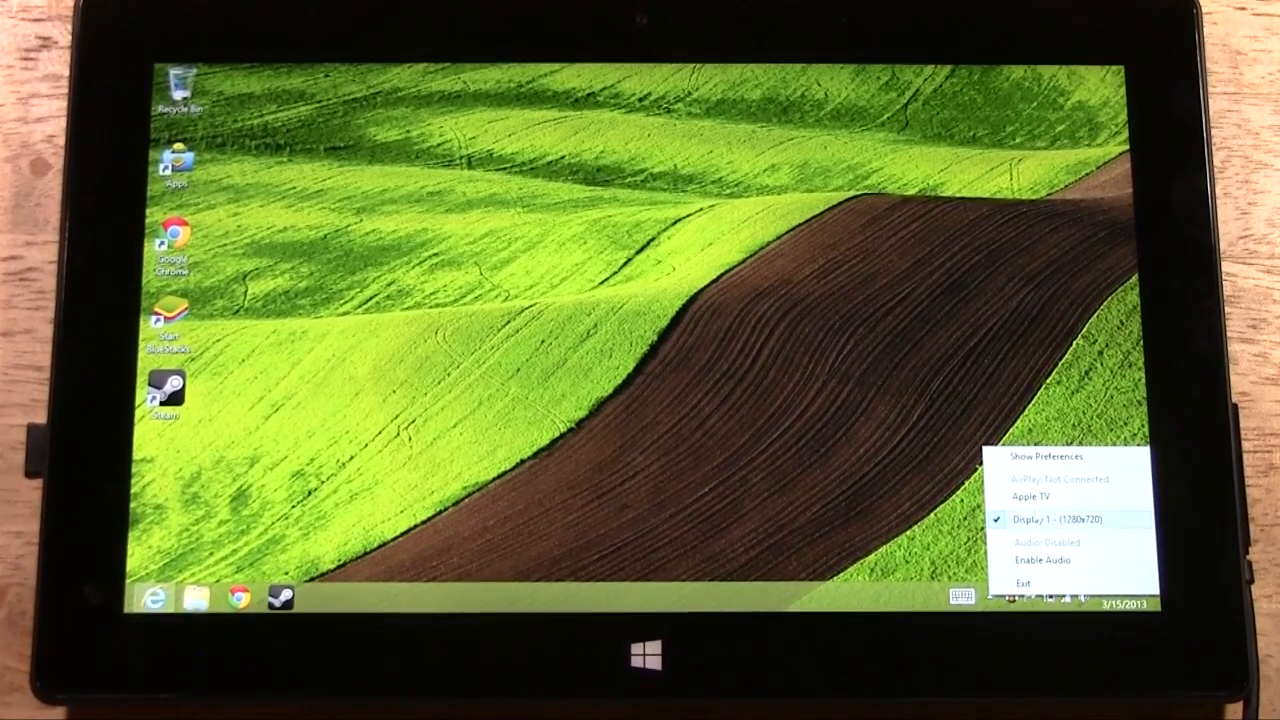
pyautogui.moveTo(1032, 496)
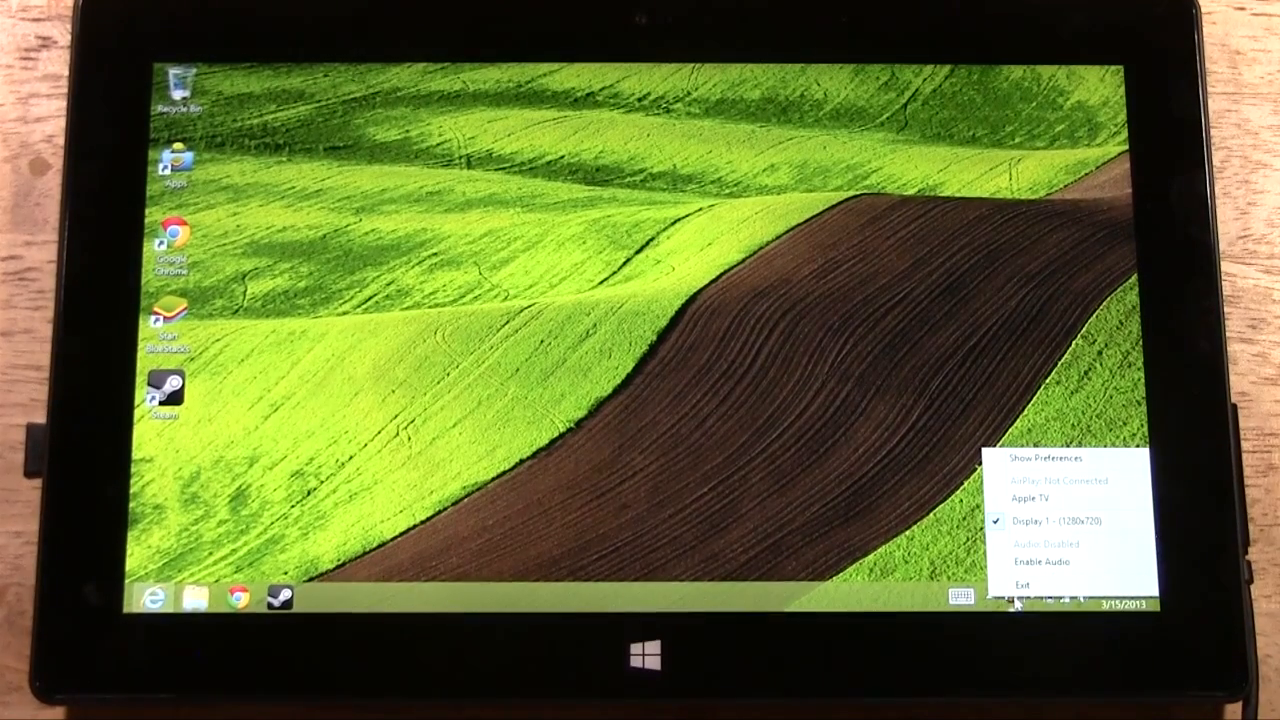
pyautogui.moveTo(1038, 498)
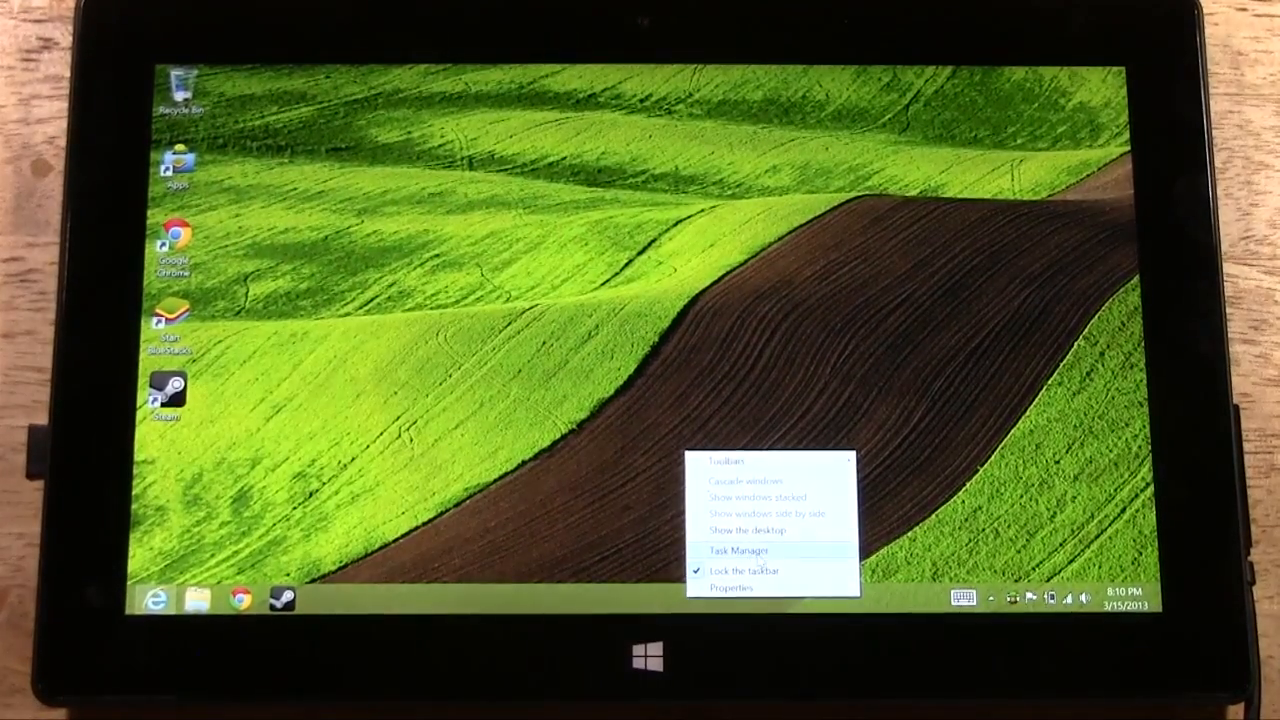
# - End the AirPlay Mirroring Client process in Task Manager and close it
pyautogui.click(738, 550)
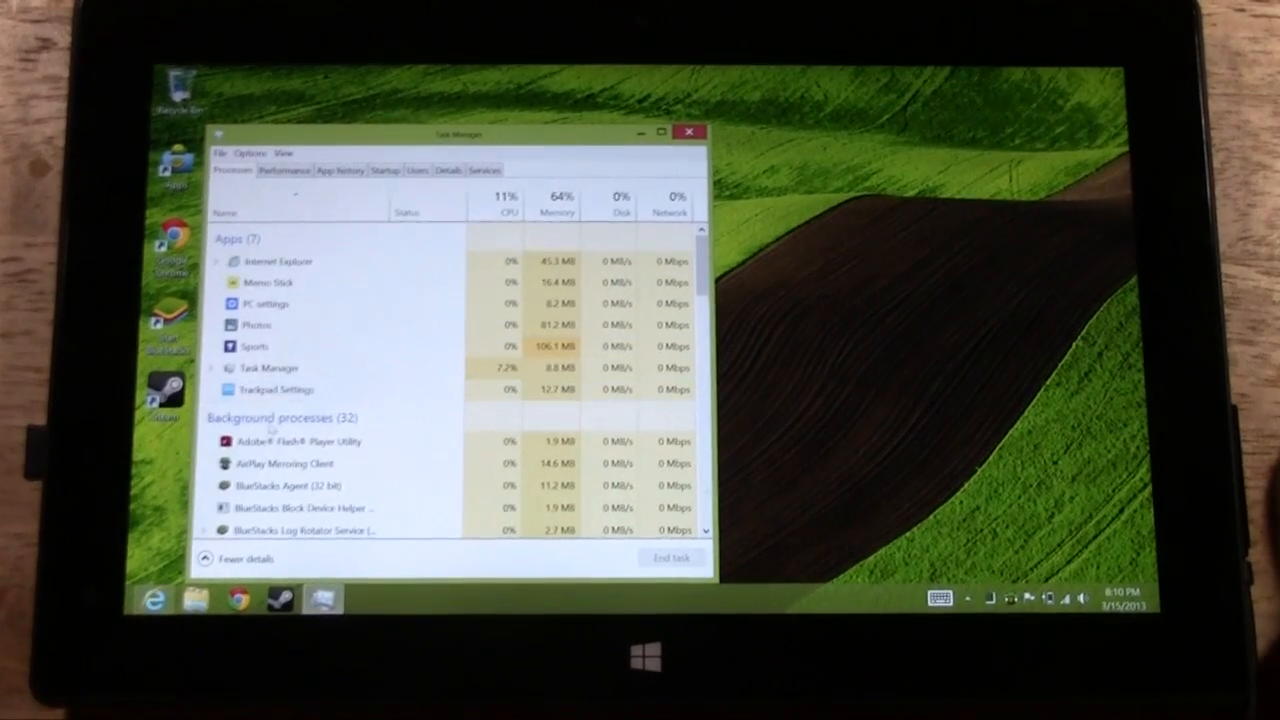
pyautogui.rightClick(284, 448)
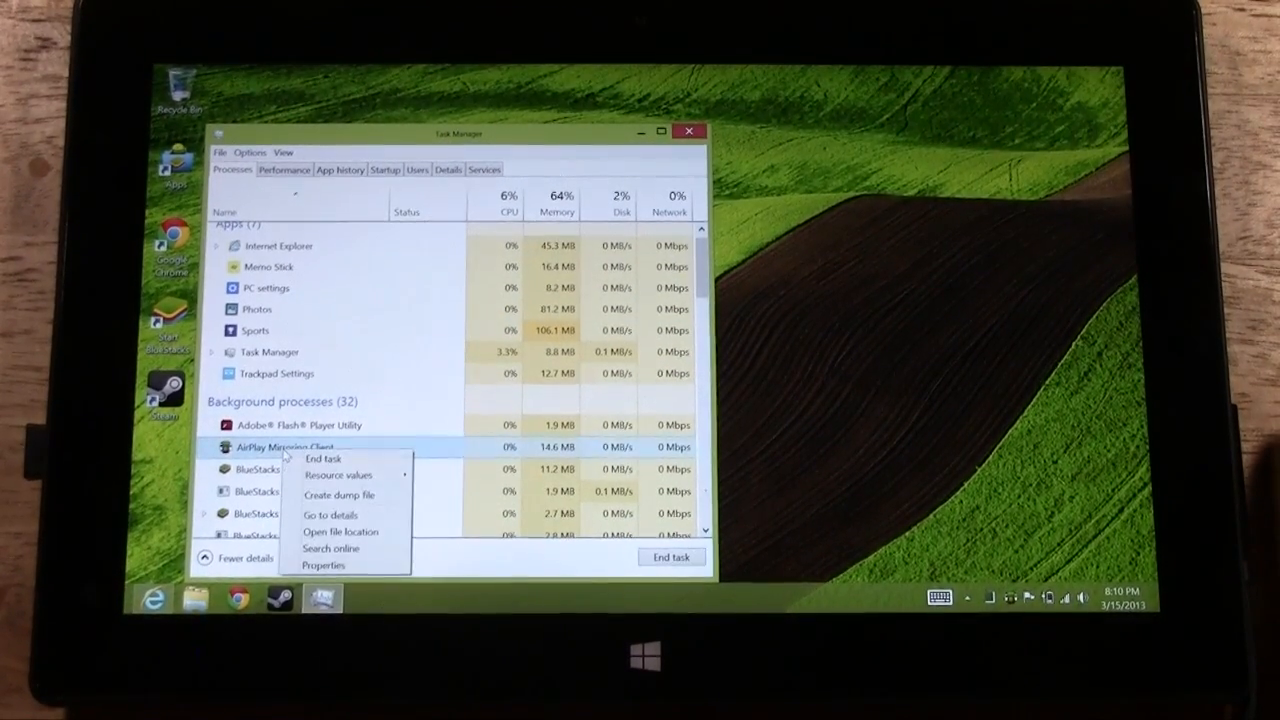
pyautogui.click(322, 458)
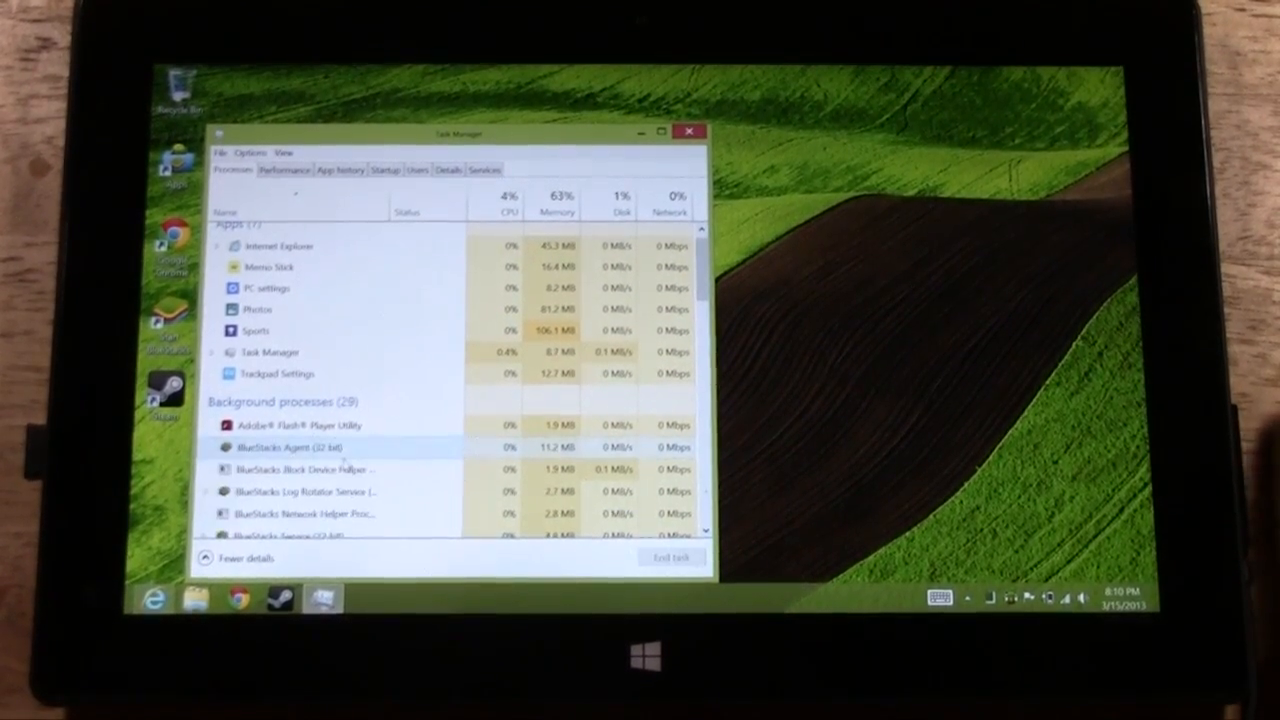
pyautogui.click(688, 132)
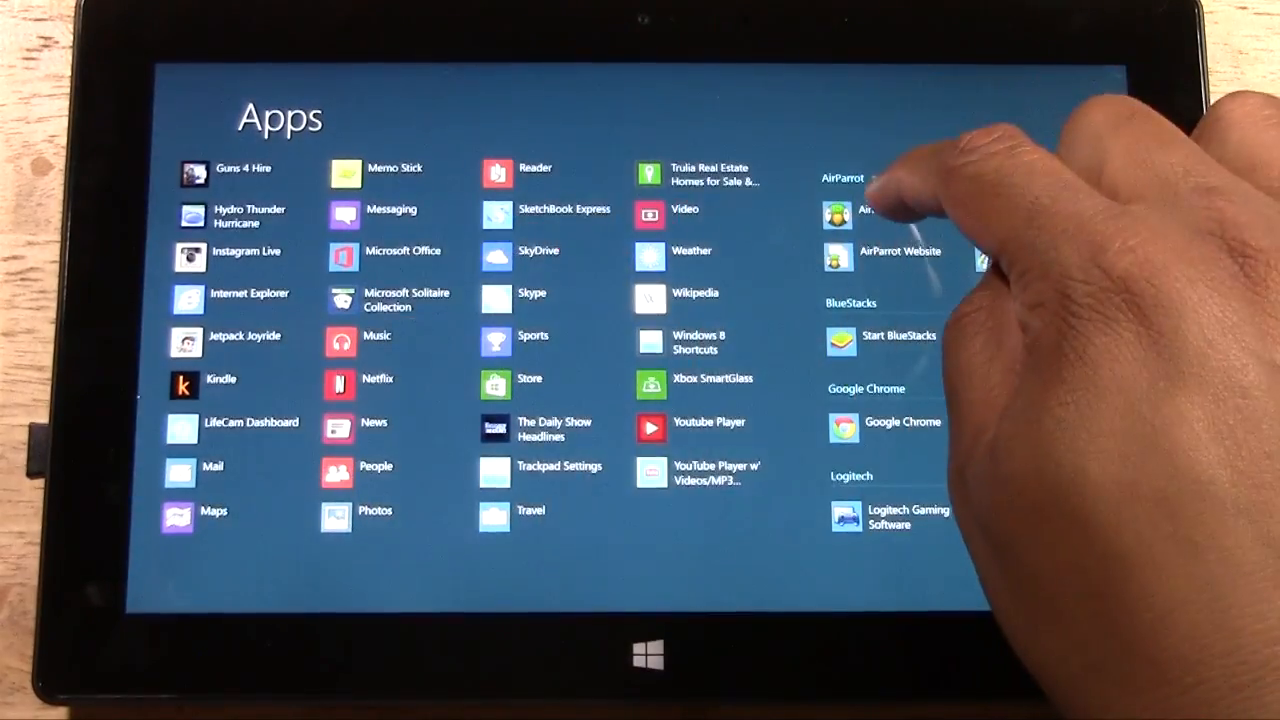
# - Relaunch AirParrot from the Apps list and continue with Try AirParrot
pyautogui.click(844, 216)
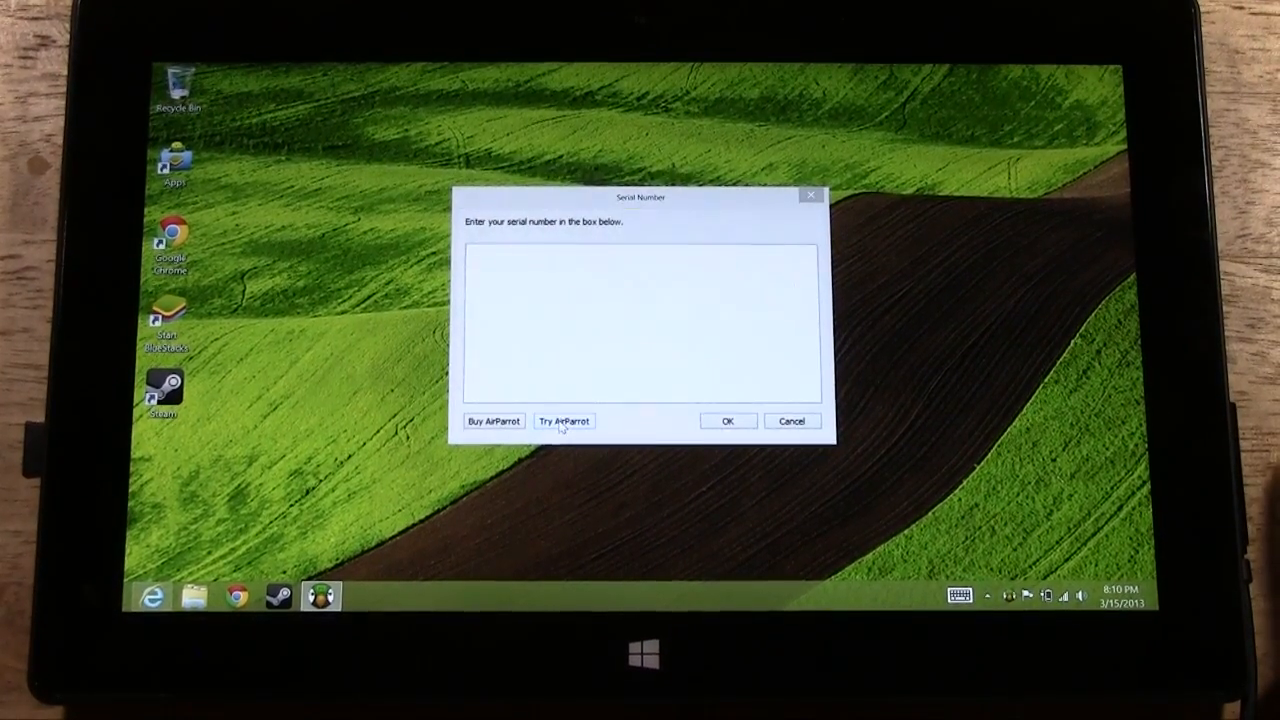
pyautogui.click(792, 420)
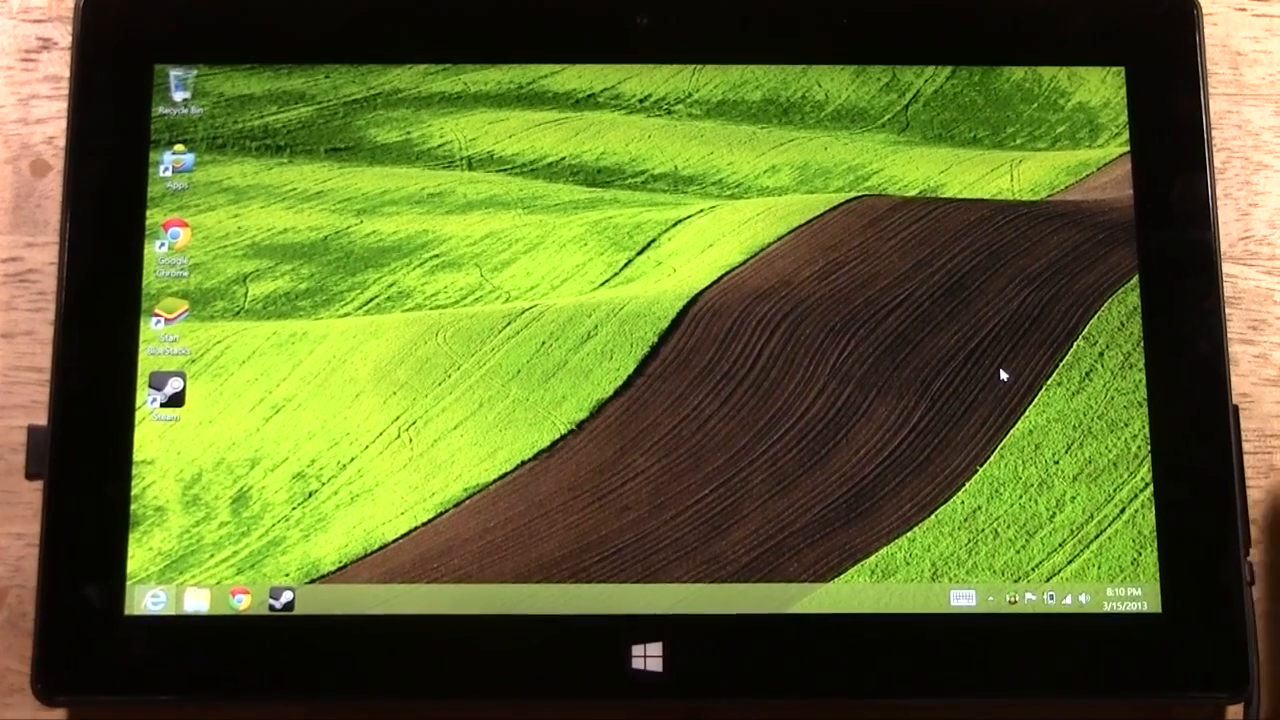
# - Select the Apple TV from the AirParrot tray menu to start mirroring
pyautogui.click(1010, 600)
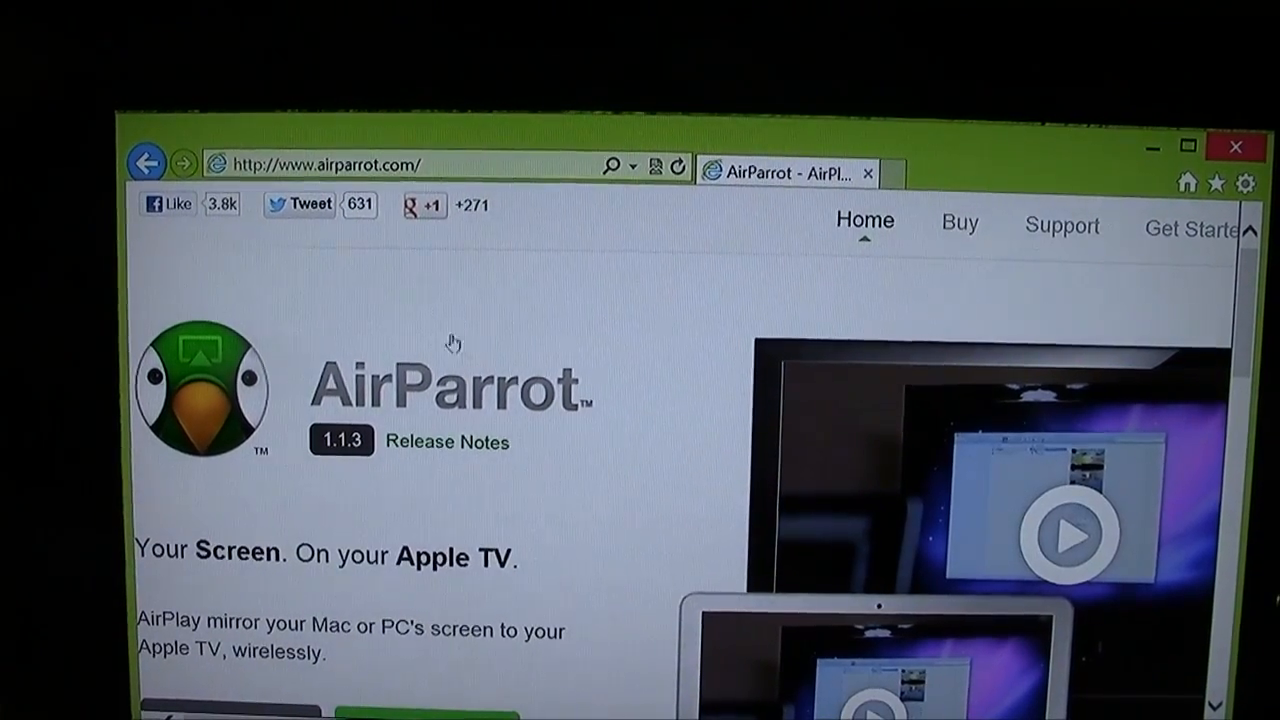
# - Scroll the AirParrot home page down to its features section
pyautogui.scroll(-3)
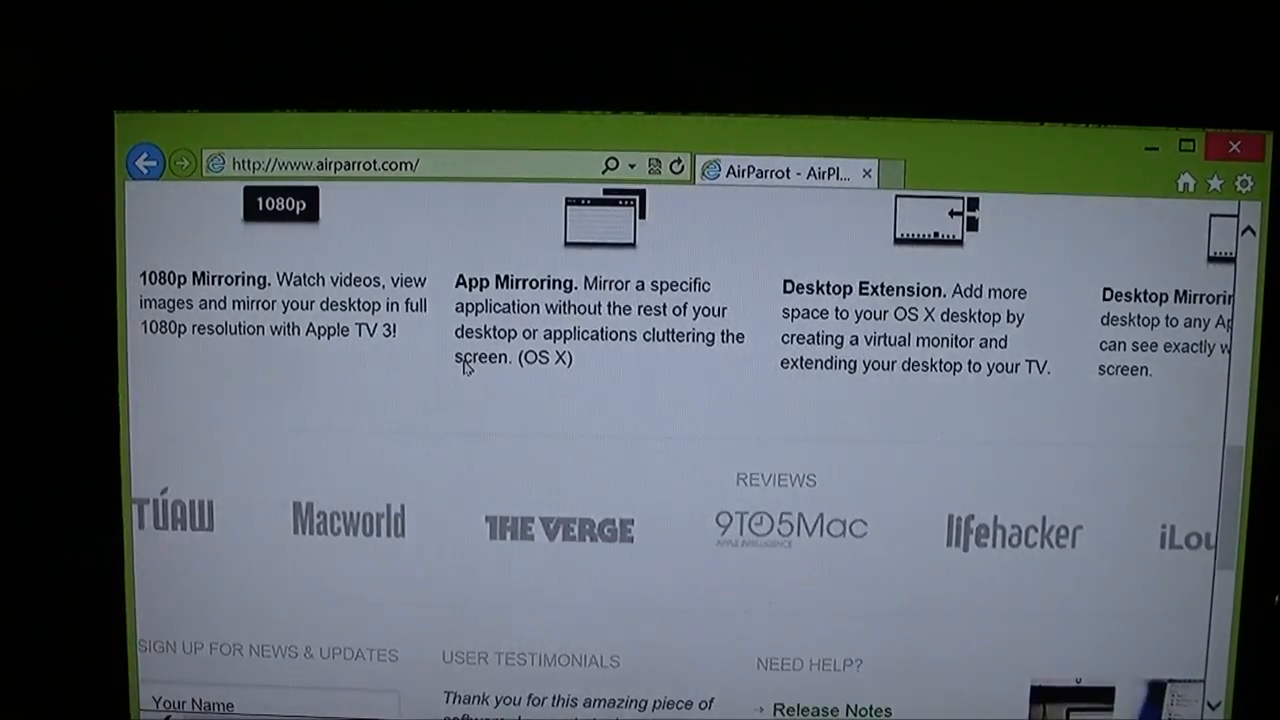